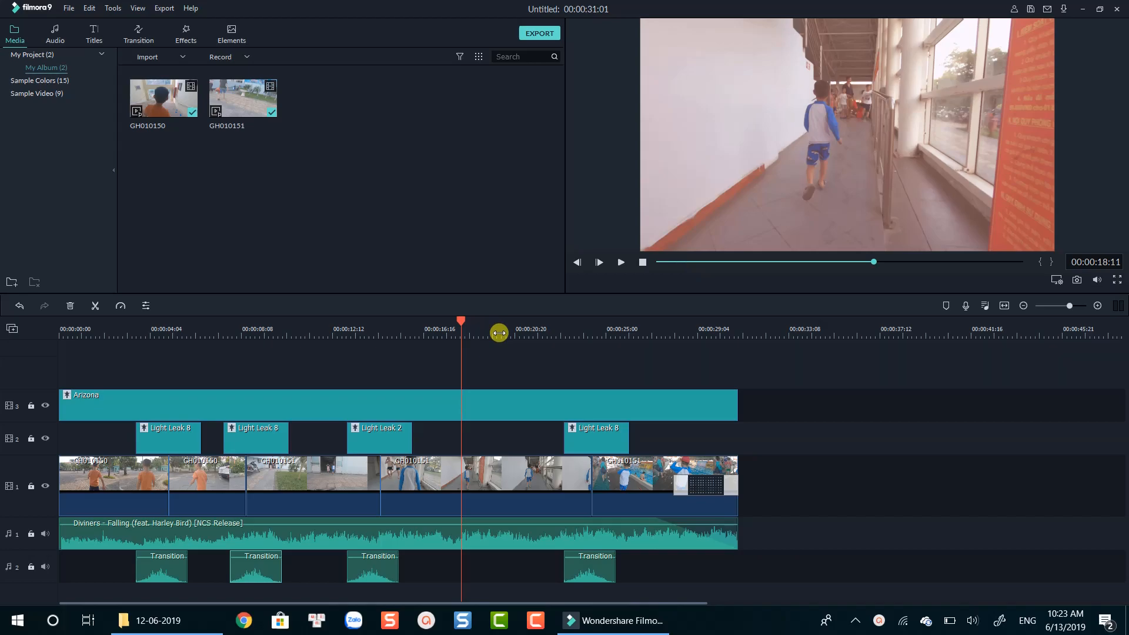
Show the Light Leaks overlay collection (Light Leak 1-8) in the Effects library.
left_click_drag(499, 332, 450, 323)
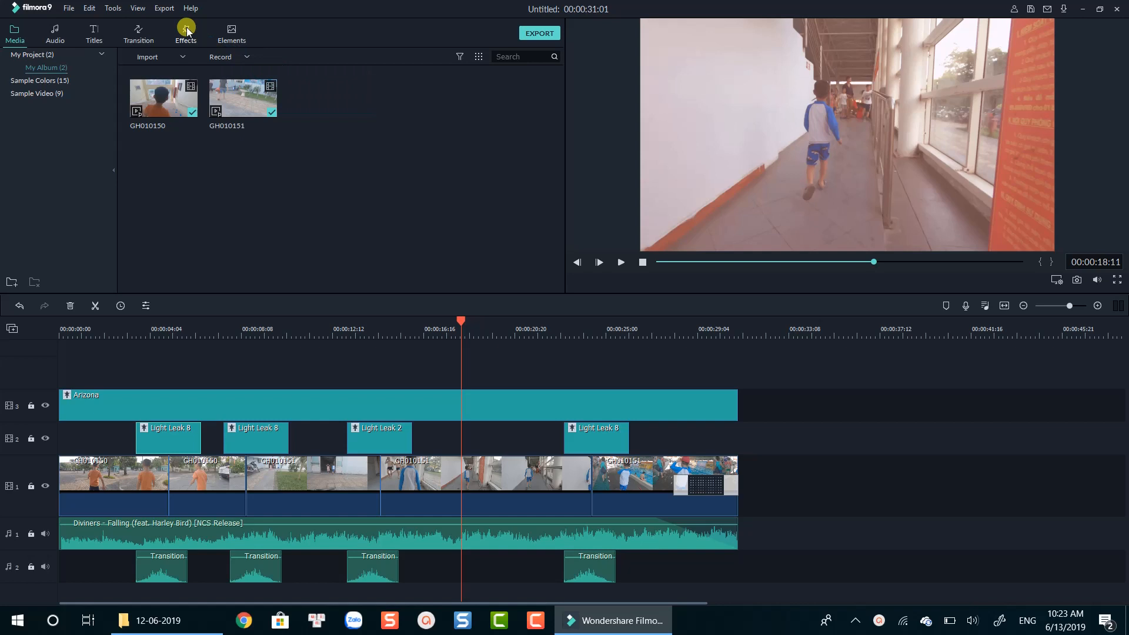
left_click(186, 30)
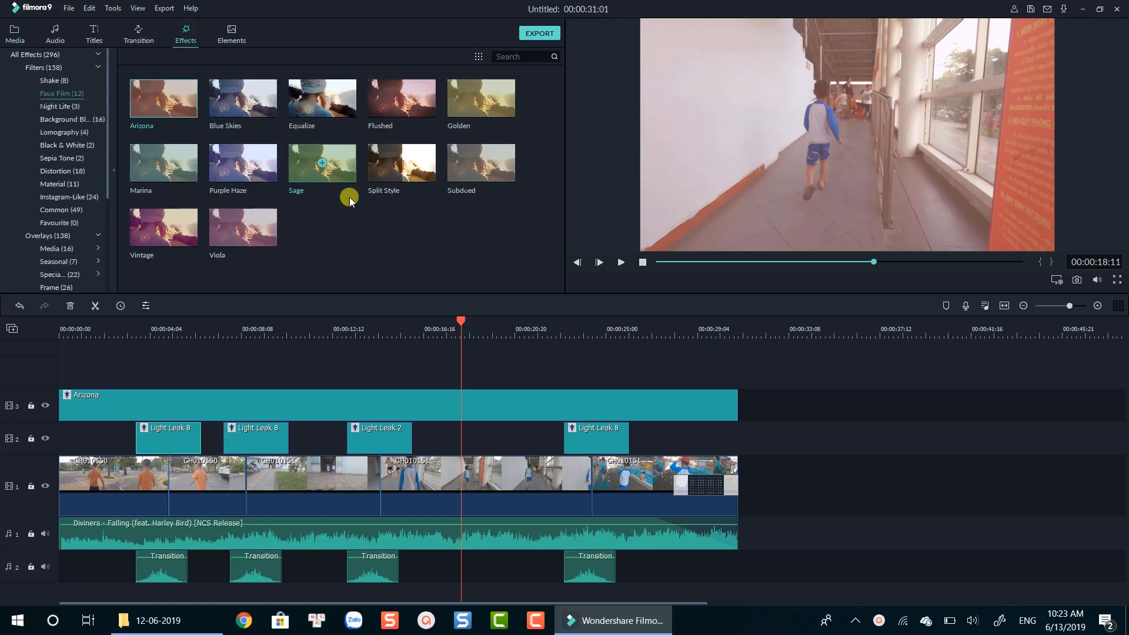
mouse_move(52, 145)
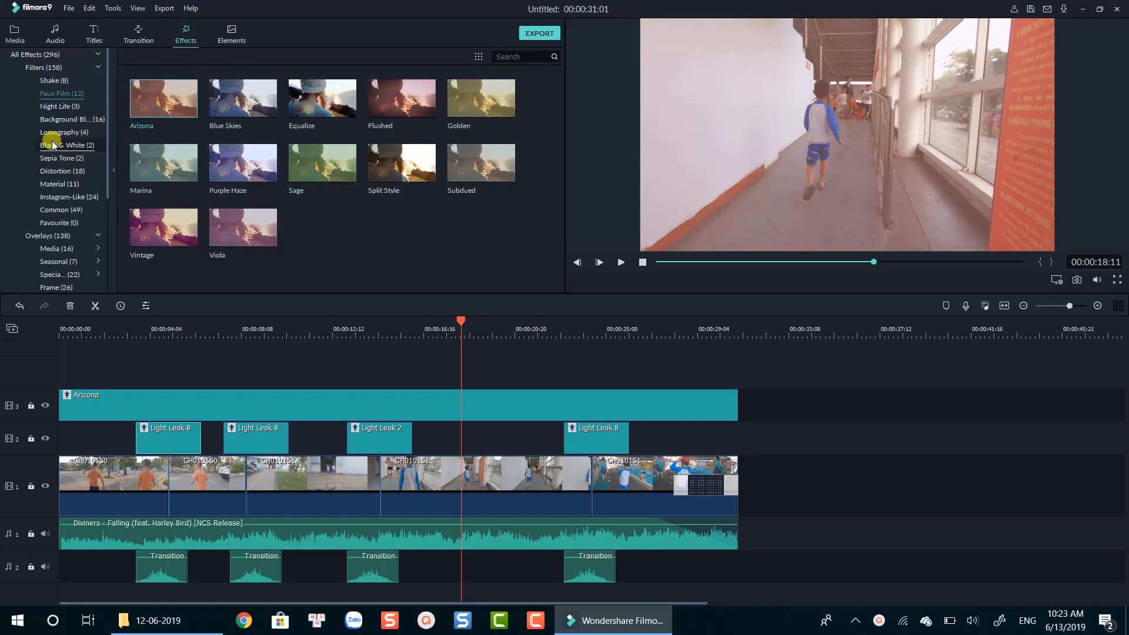
scroll("down", 3)
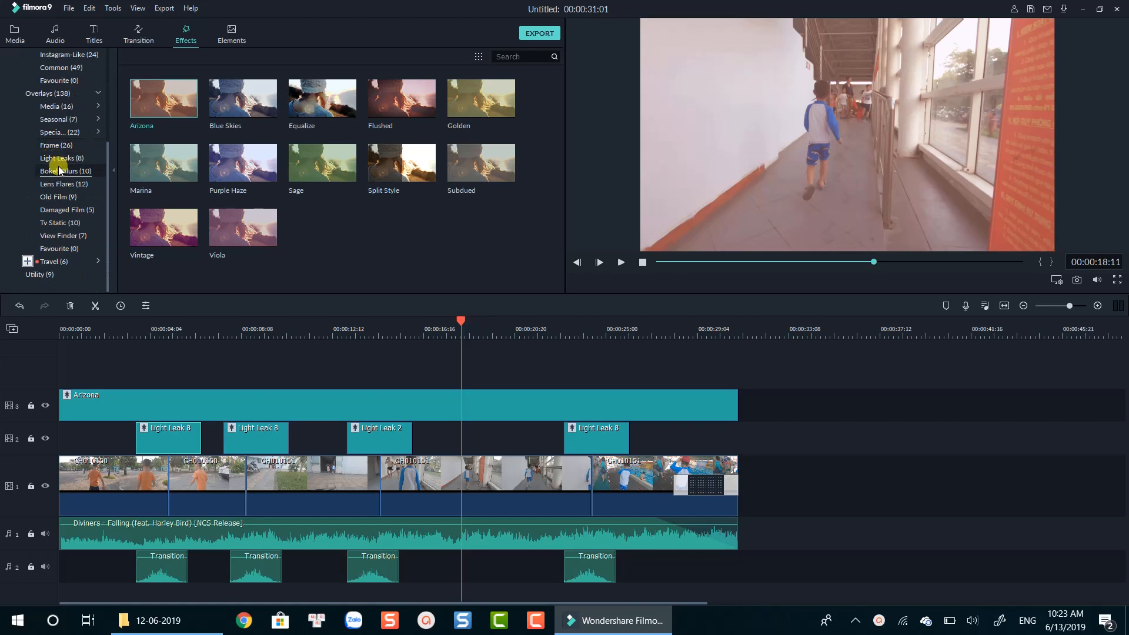
left_click(51, 158)
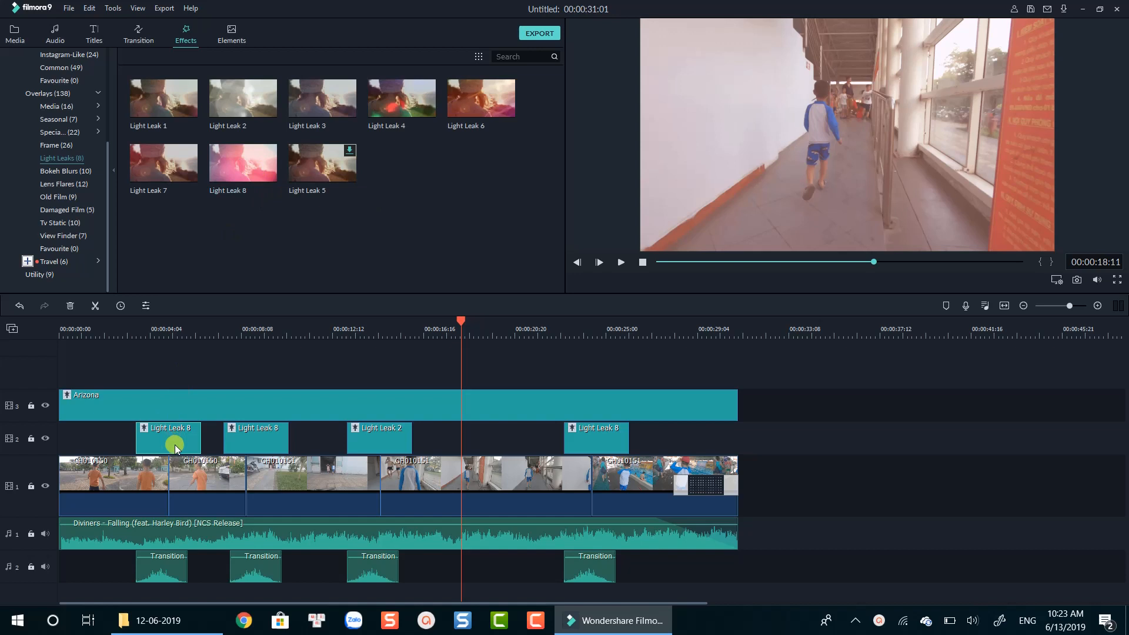
Delete the first Light Leak 8 overlay and place a fresh Light Leak 8 on track 2 at that cut.
right_click(176, 444)
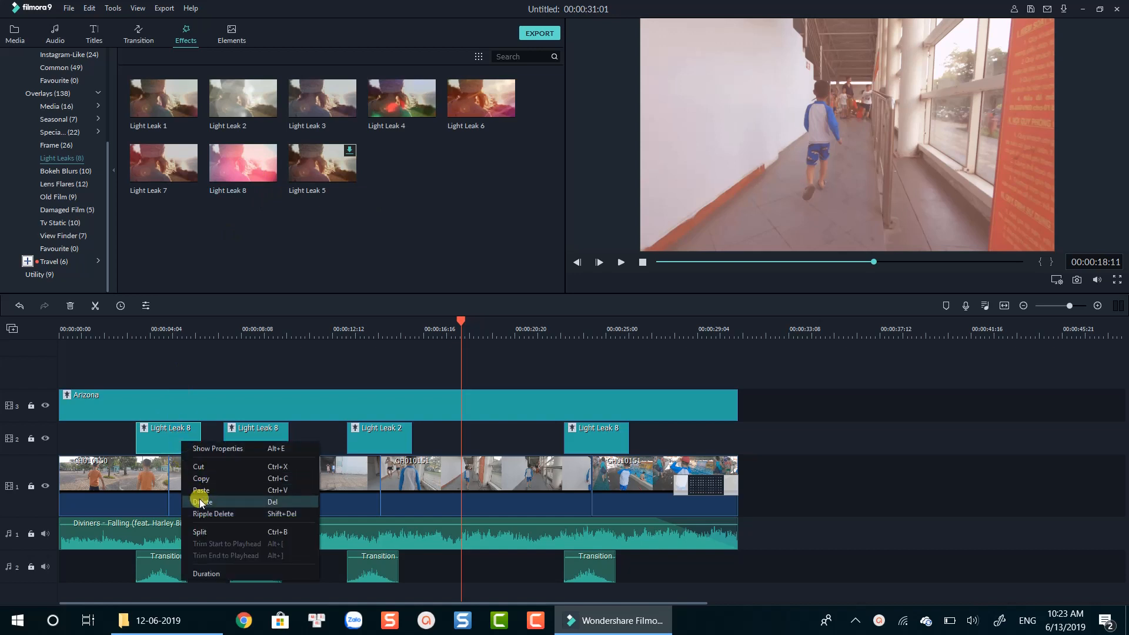
left_click(202, 501)
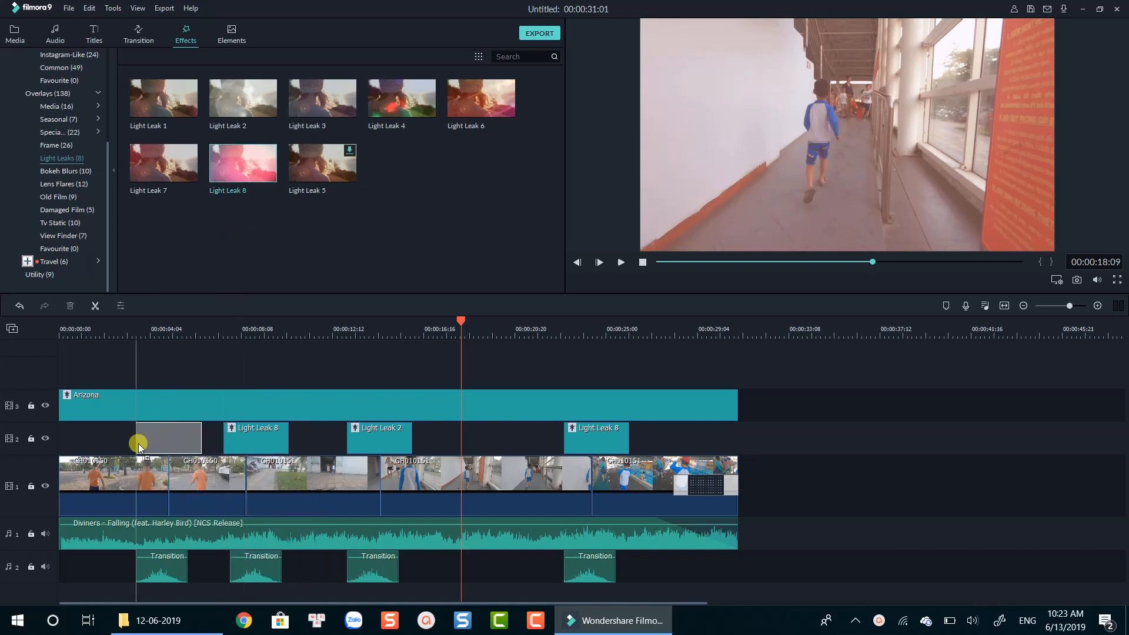
left_click_drag(140, 441, 198, 437)
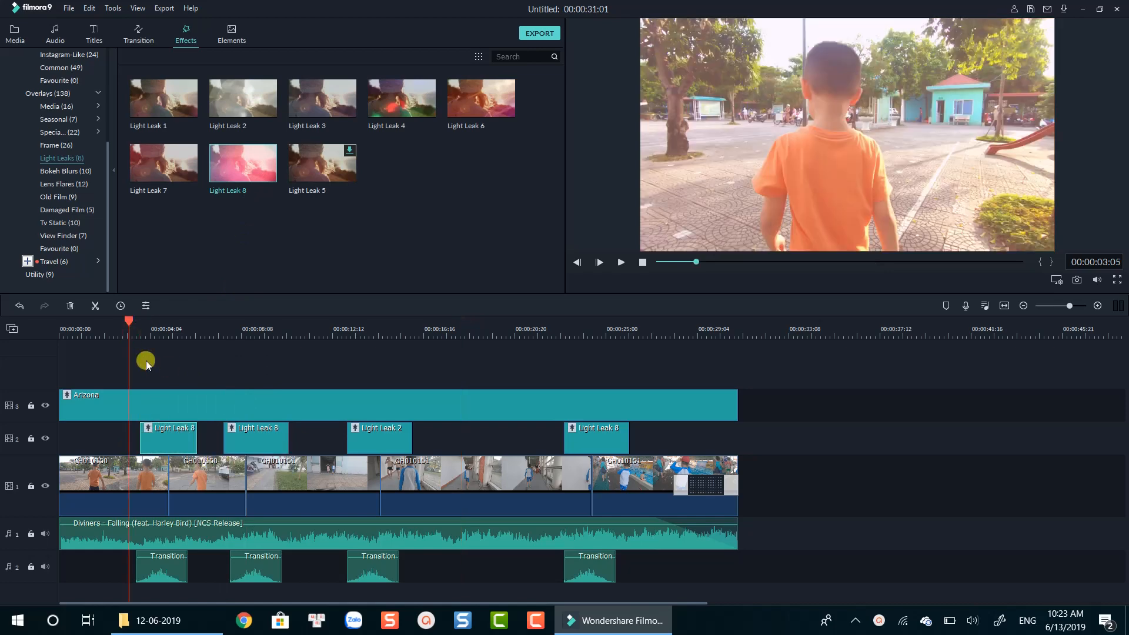
left_click(621, 262)
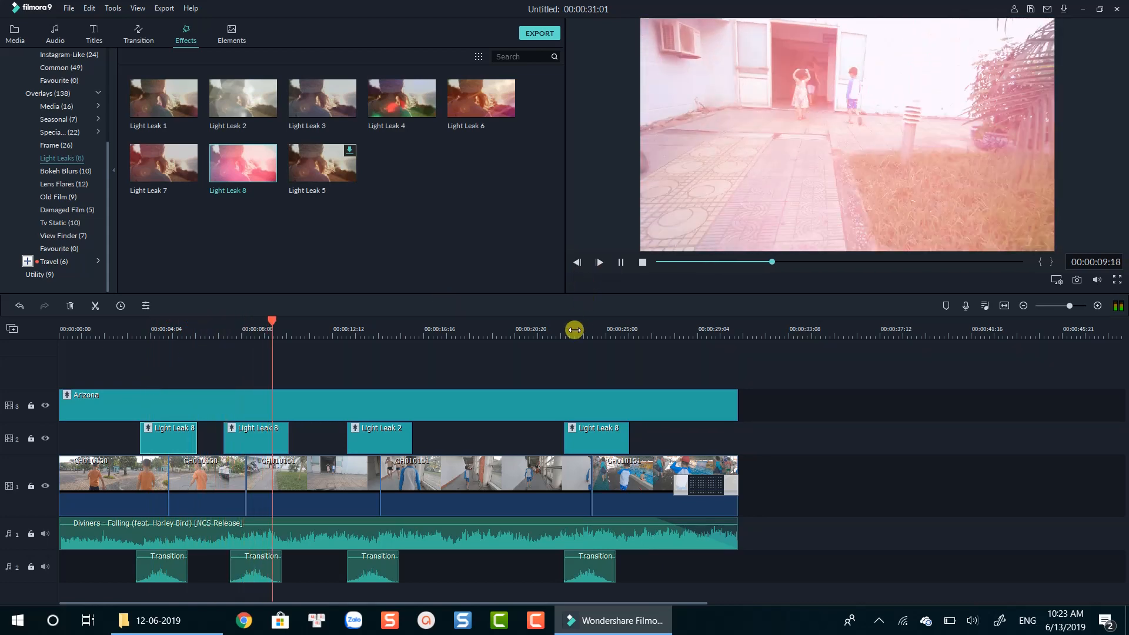
left_click(329, 322)
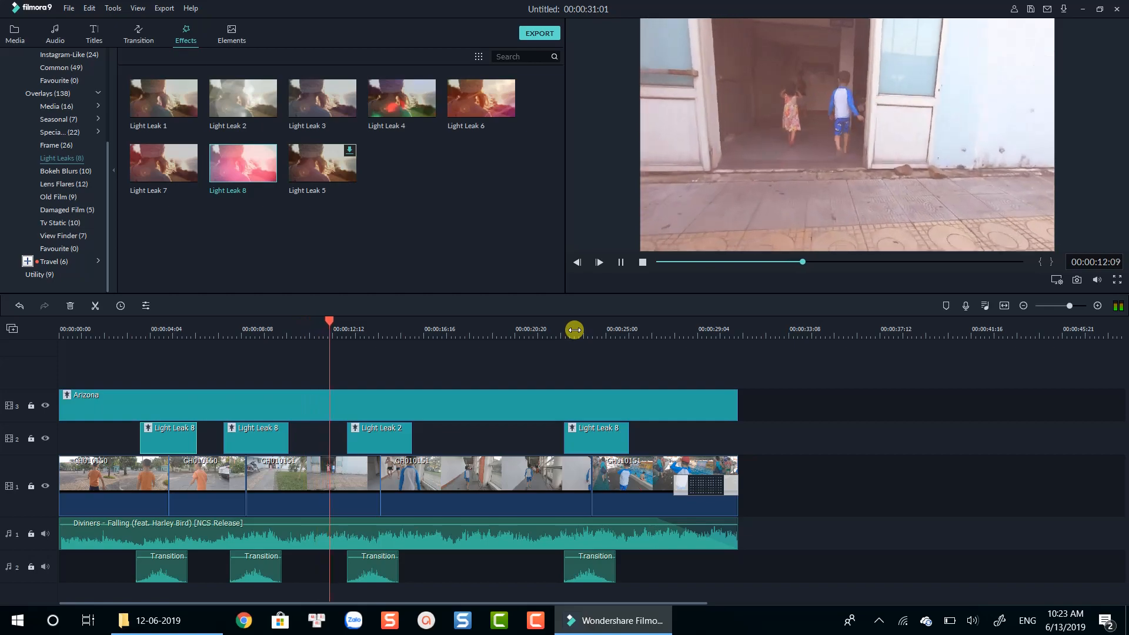